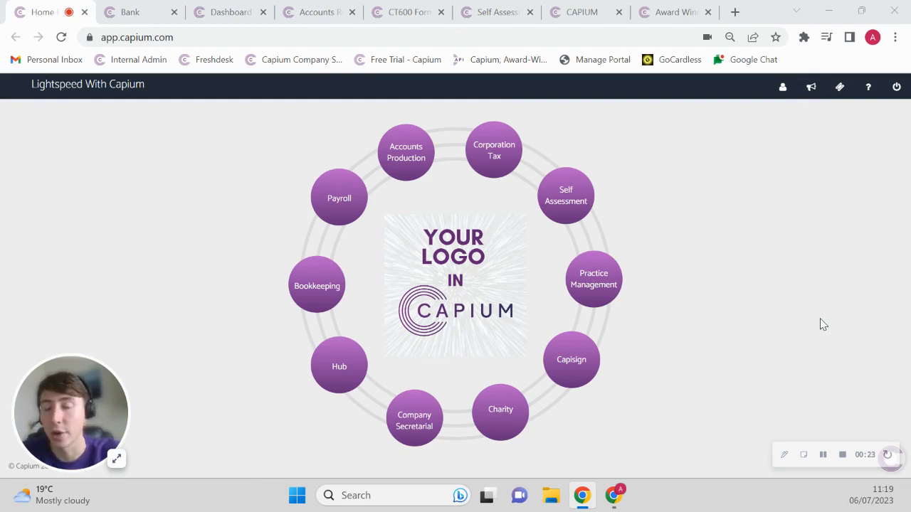
pyautogui.moveTo(601, 319)
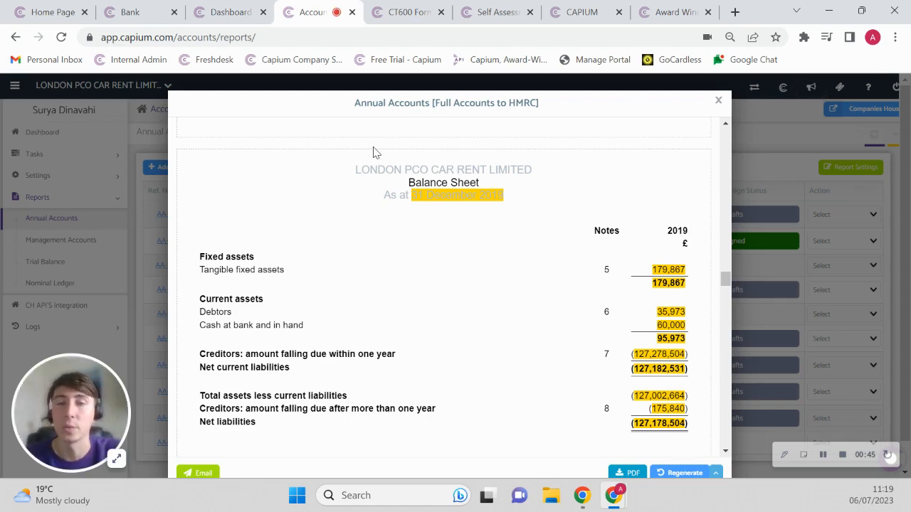
pyautogui.moveTo(538, 148)
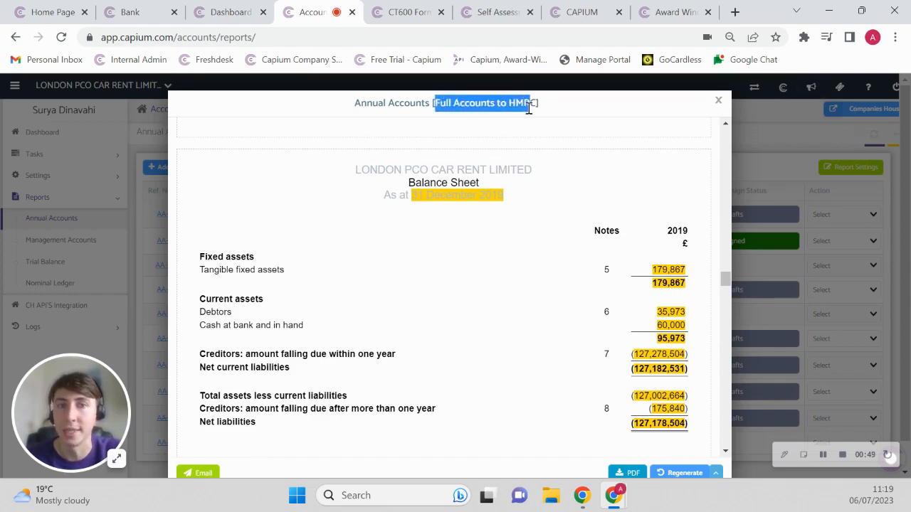
# View the CT600 Company Tax Return, then move to the Self Assessment SA100 summary
pyautogui.click(406, 12)
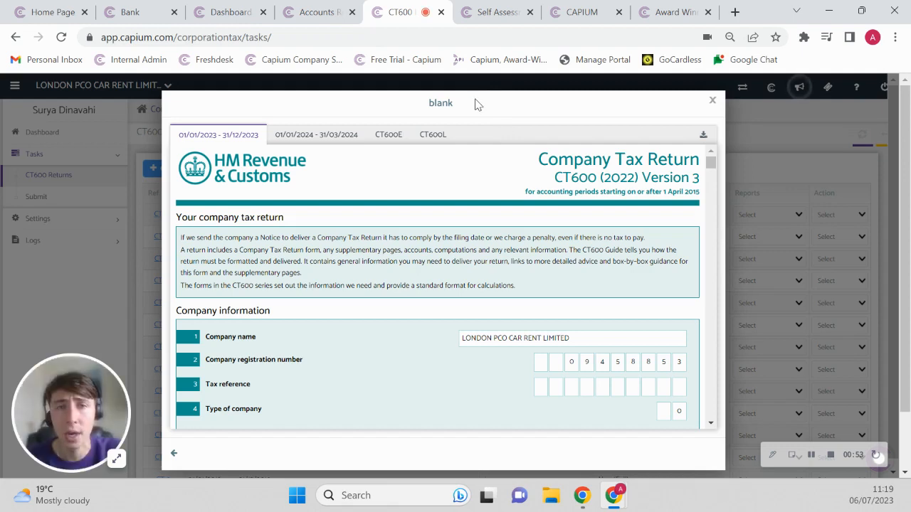
pyautogui.click(490, 12)
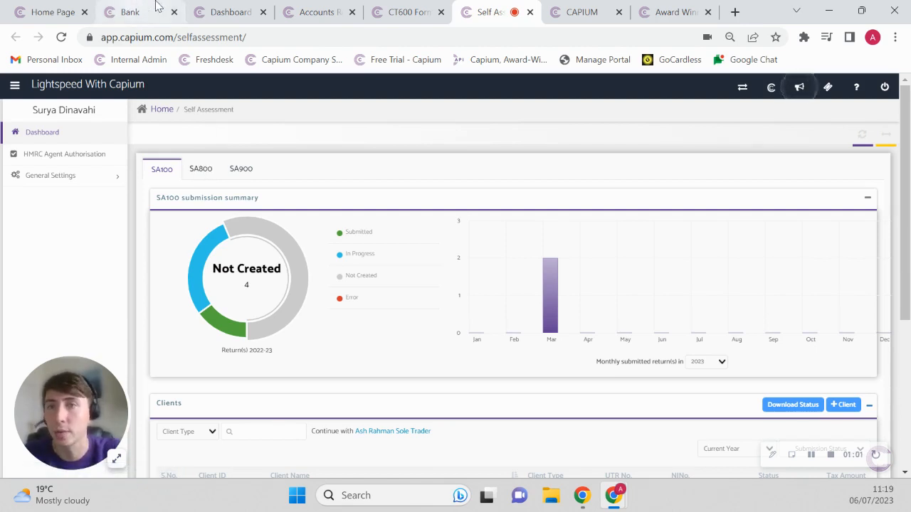
pyautogui.moveTo(231, 12)
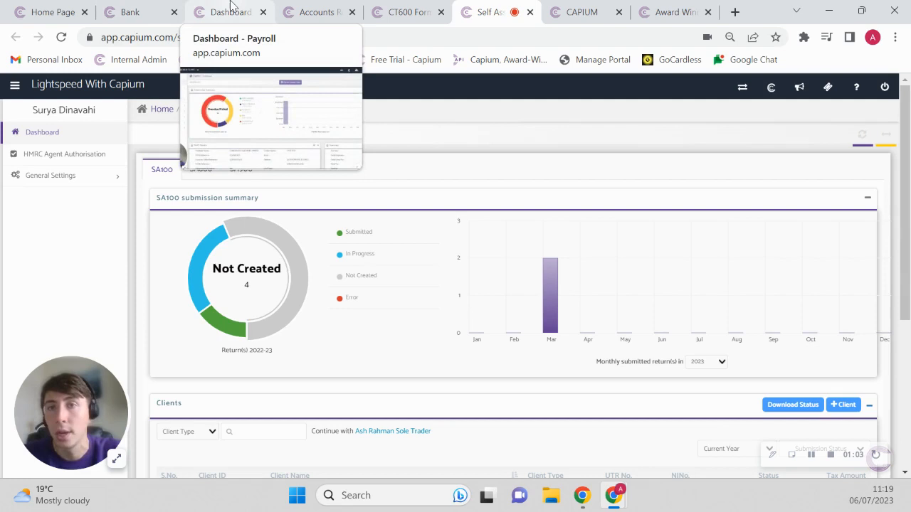
# View the Payroll dashboard, then the practice dashboard showing 34 clients and 18 deadlines
pyautogui.click(229, 12)
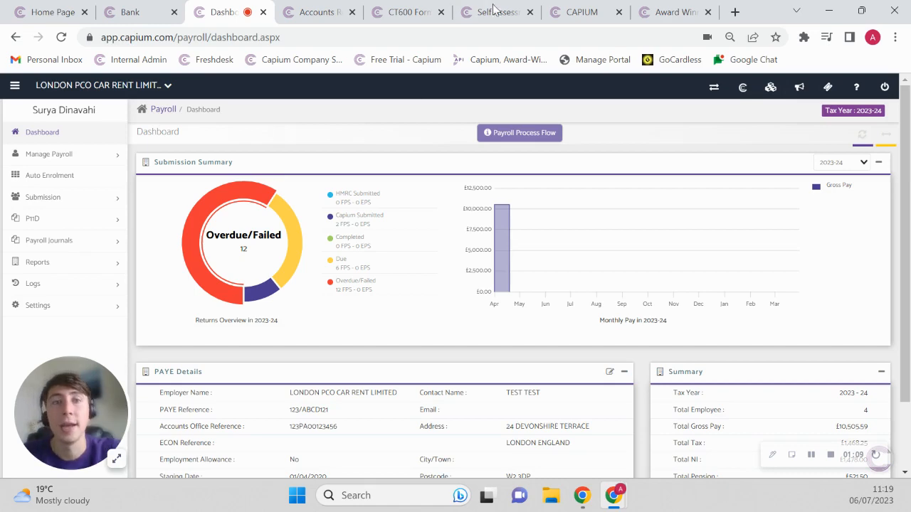
pyautogui.click(581, 11)
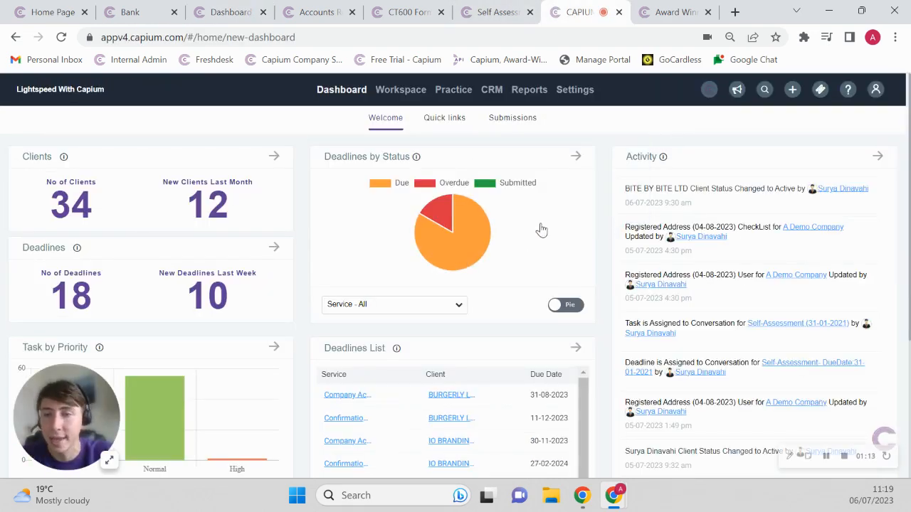
pyautogui.moveTo(576, 217)
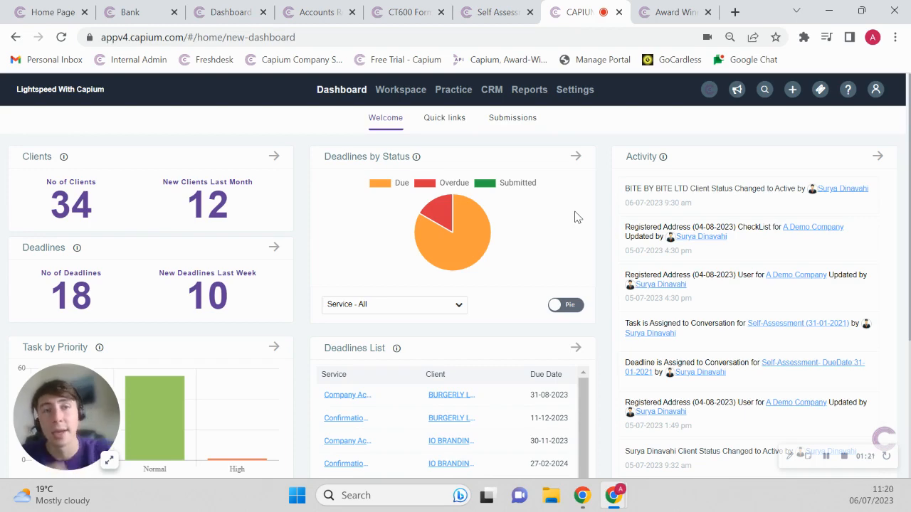
pyautogui.click(669, 11)
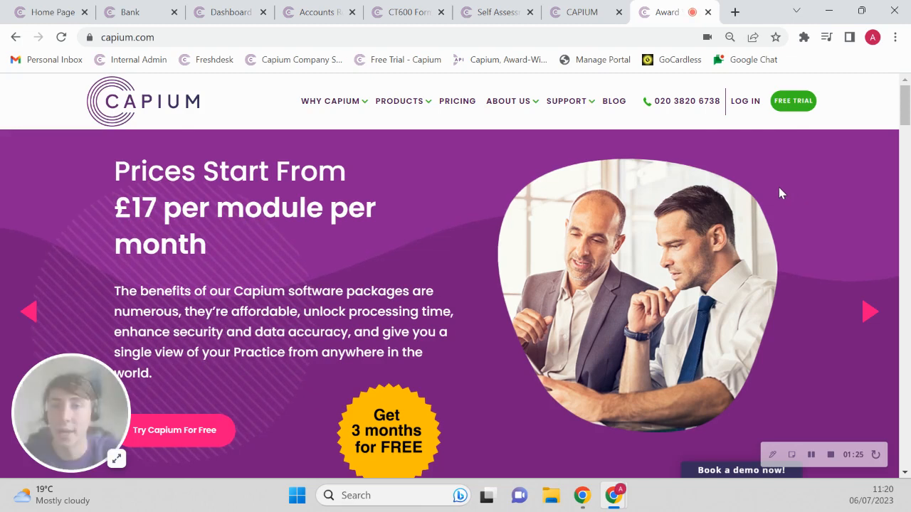
pyautogui.moveTo(729, 196)
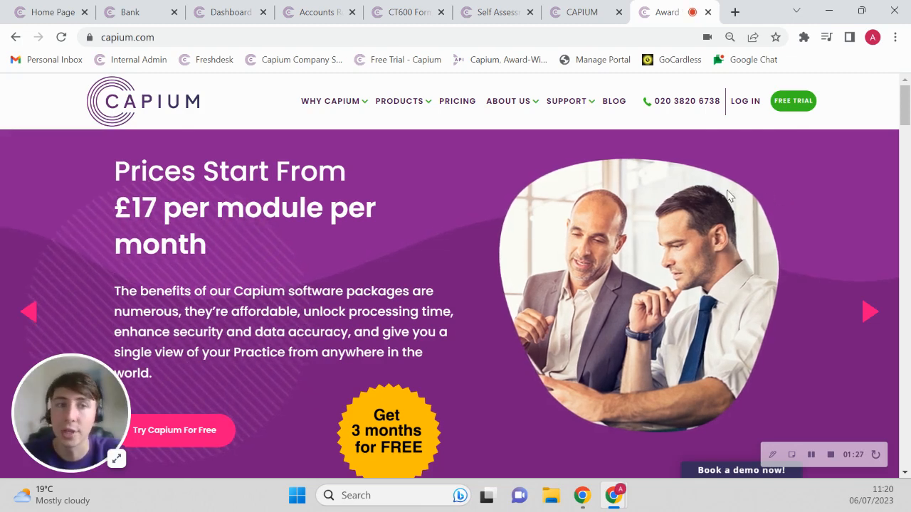